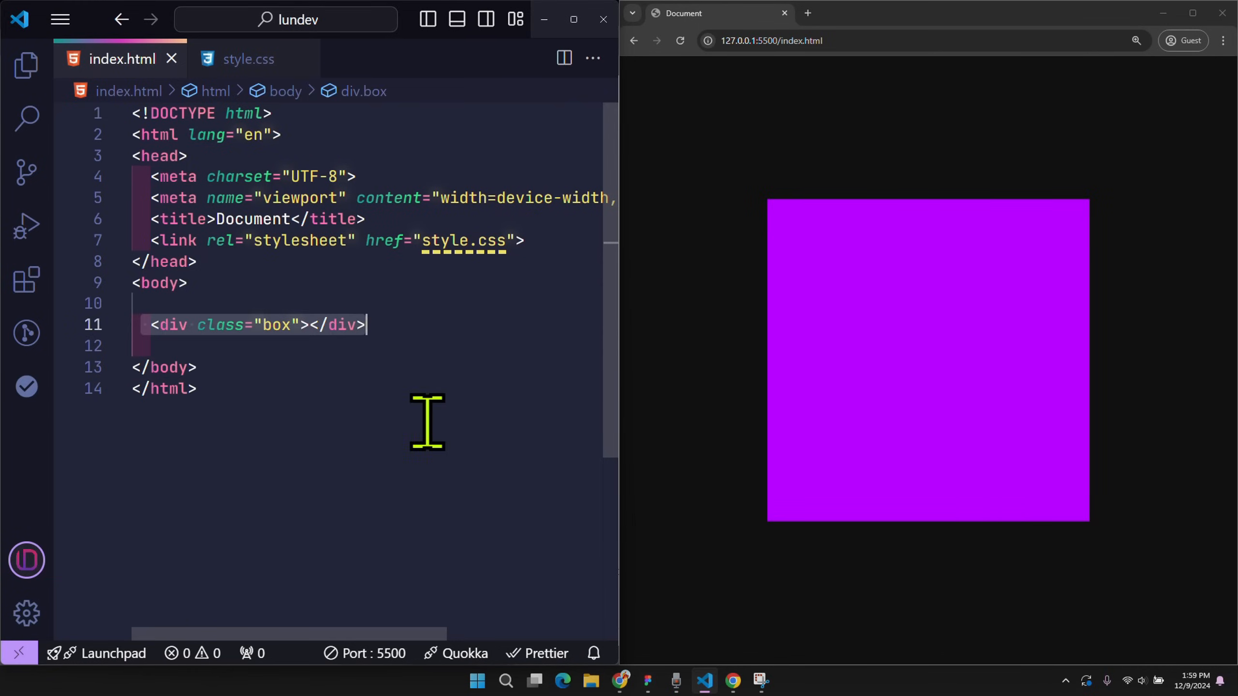
Place the cursor in the .box rule's empty clip-path declaration in style.css.
left_click(247, 58)
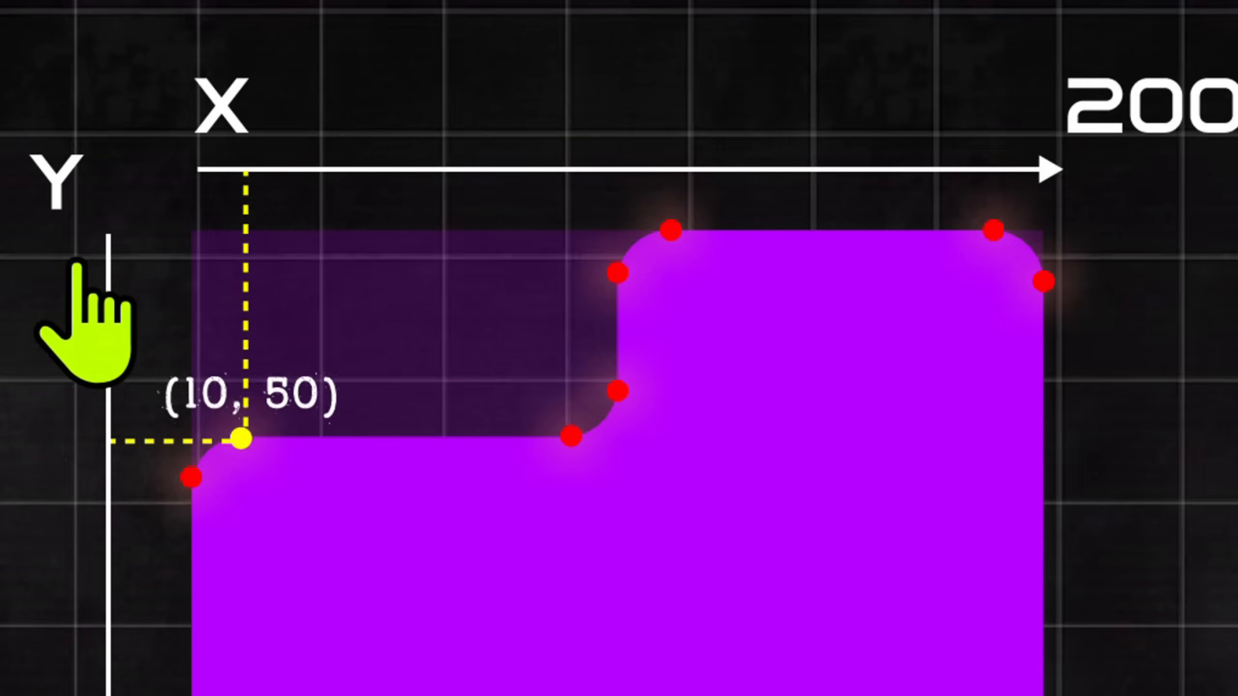
mouse_move(103, 506)
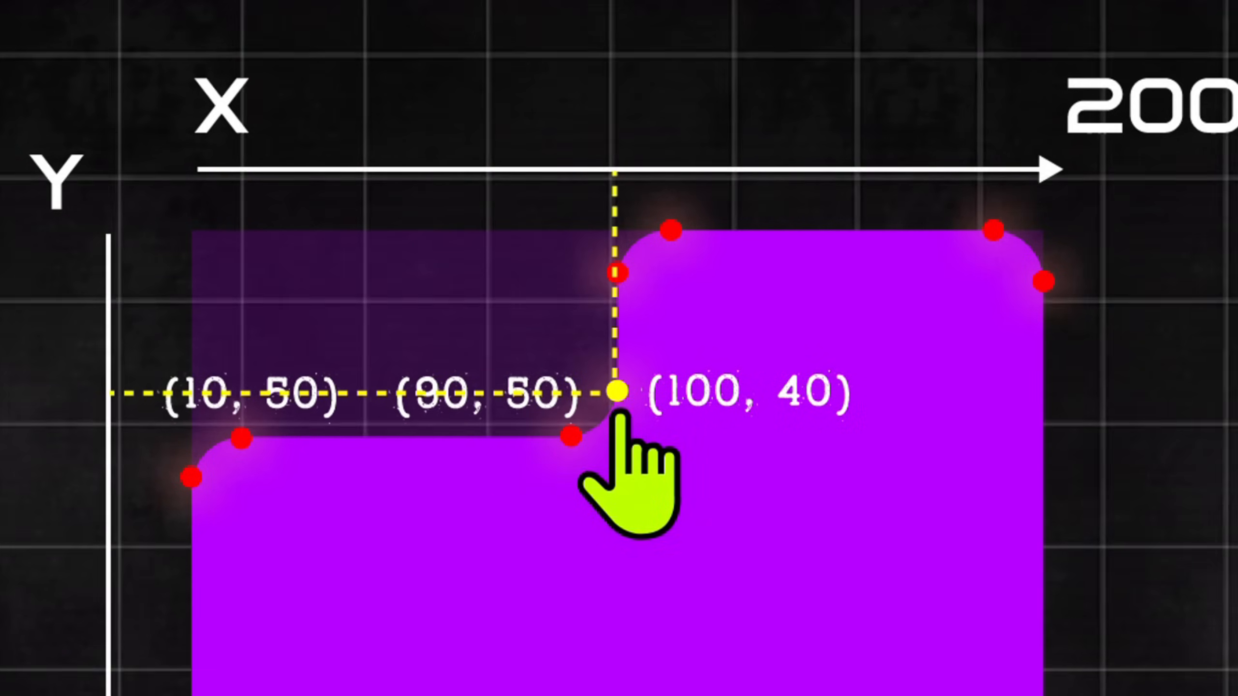
mouse_move(324, 252)
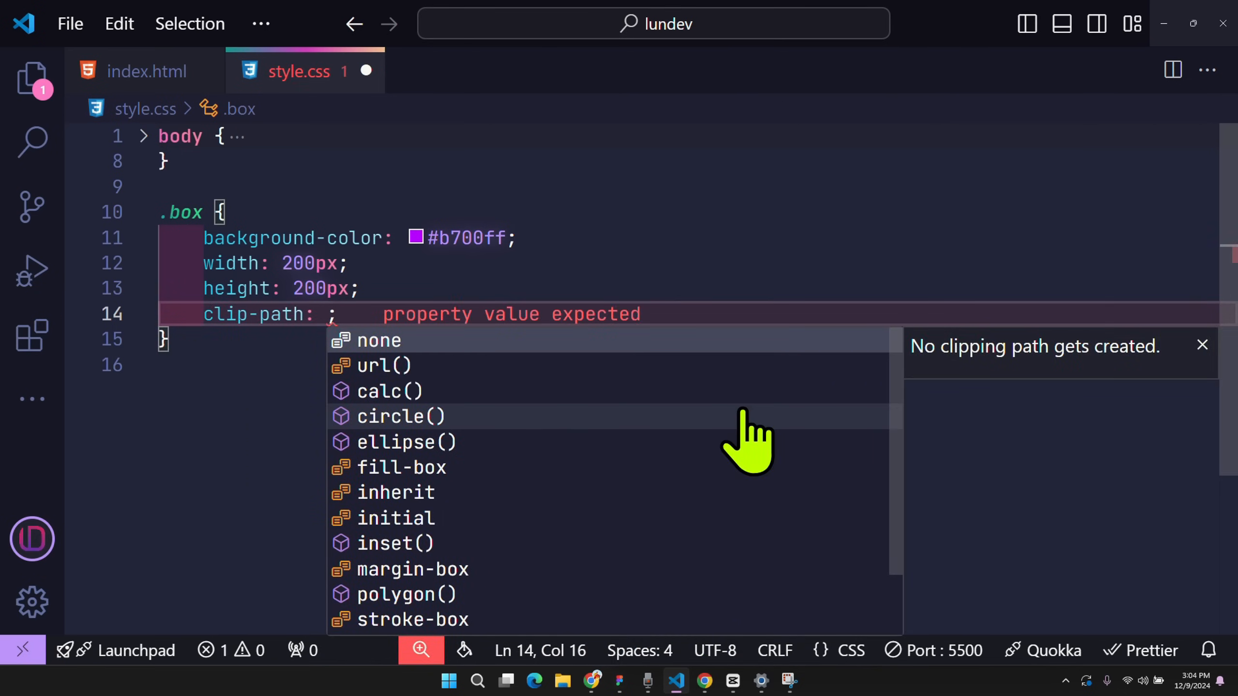
Set the .box clip-path value to path("M Z") in style.css.
type("path")
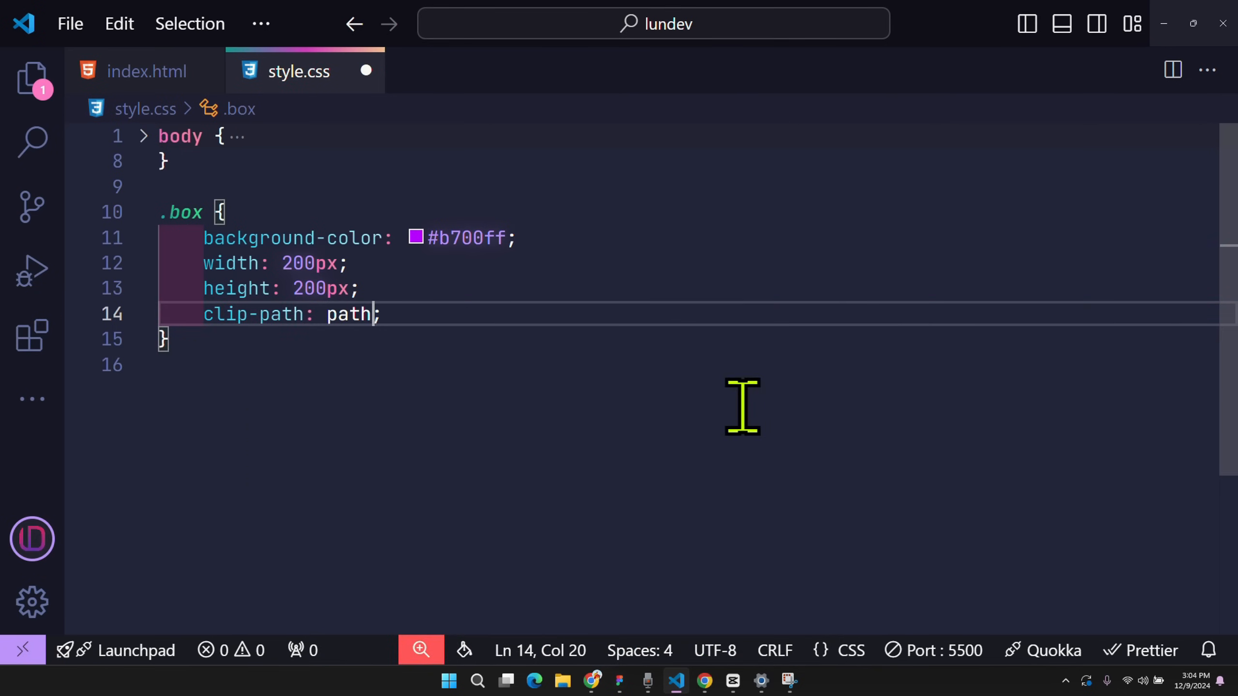
type("()")
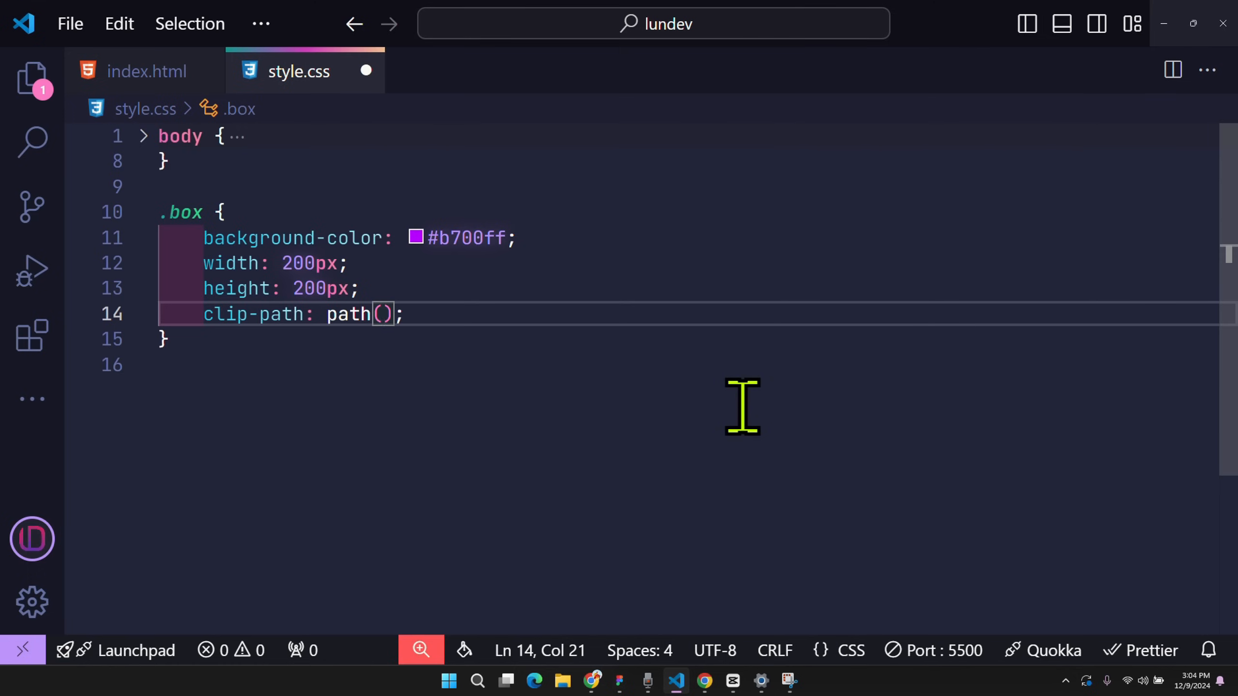
type("\"M\"")
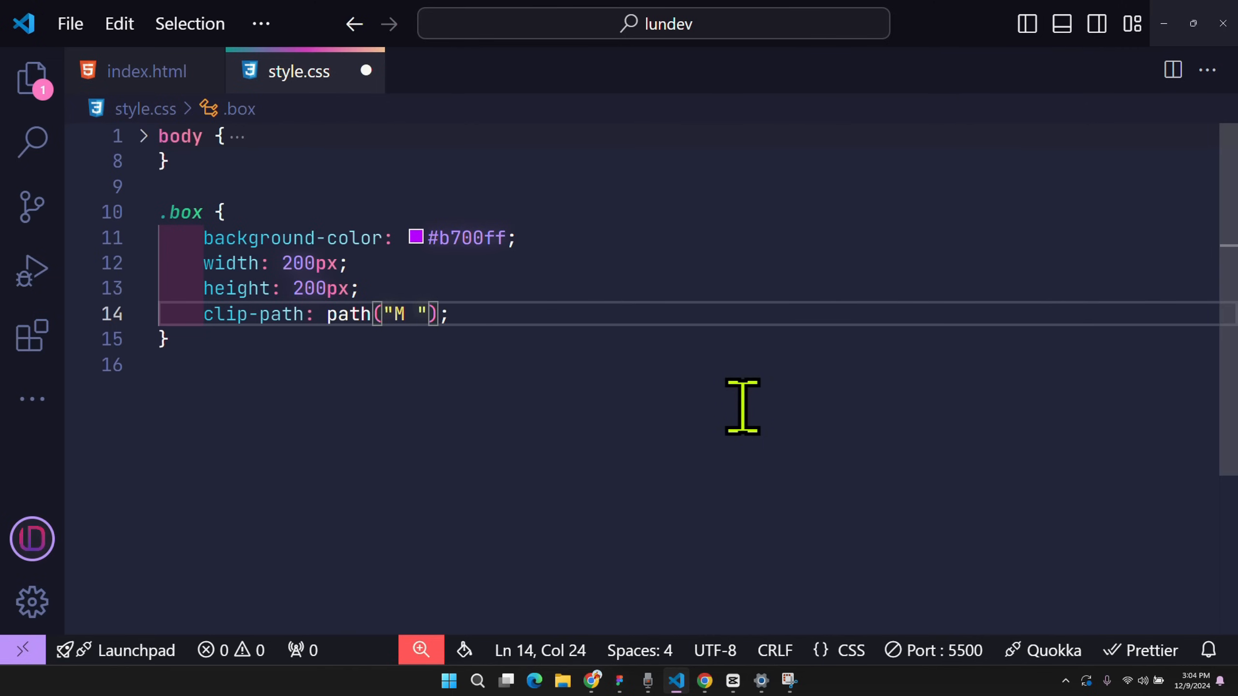
type("Z")
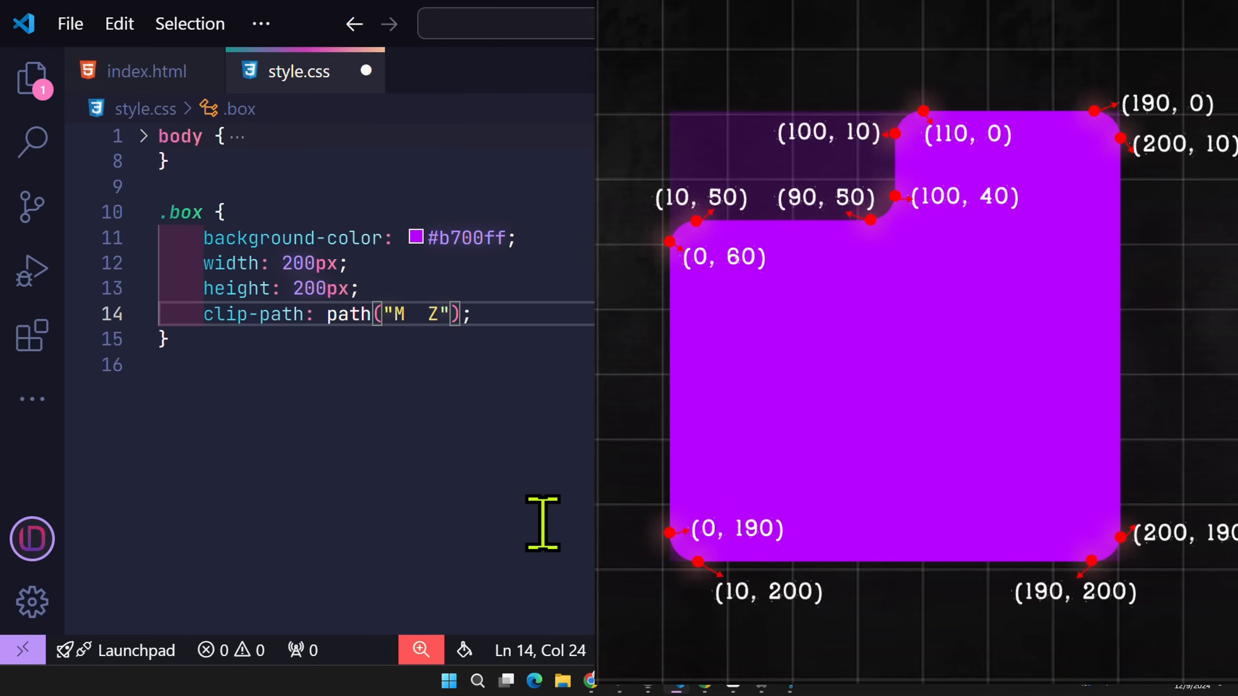
Add the first tab points to the path: M 10,50, L 90,50, L 100,40.
type("10,50")
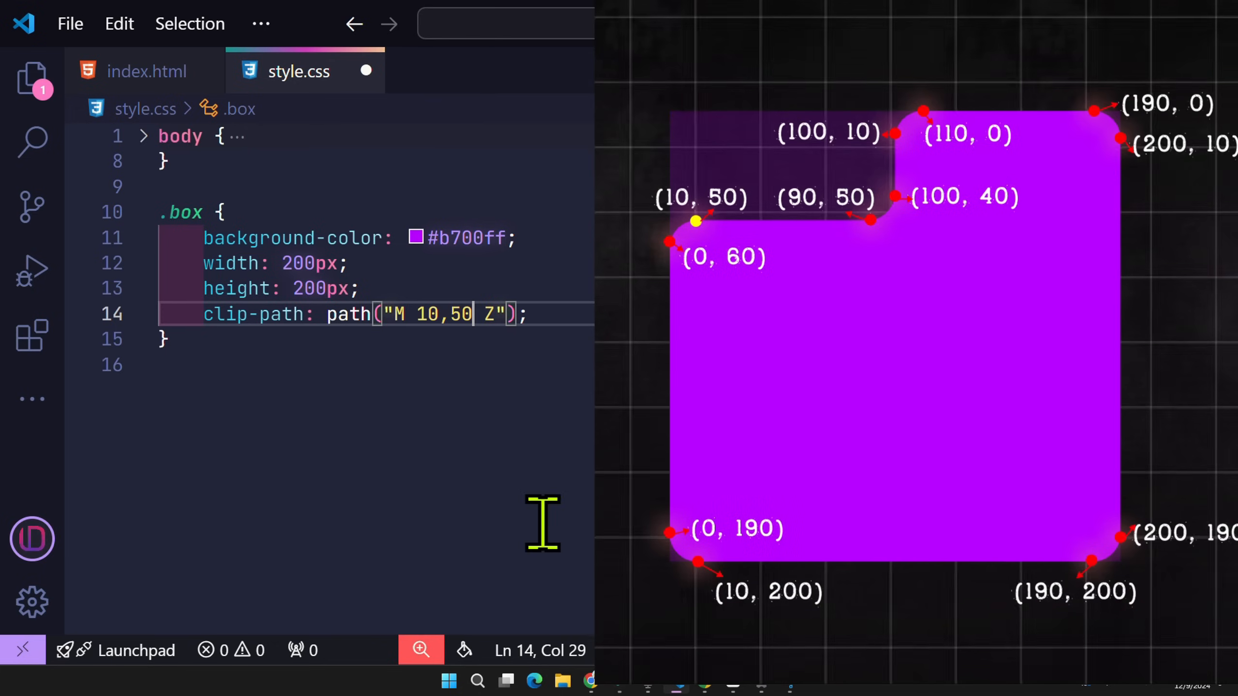
type("90,50")
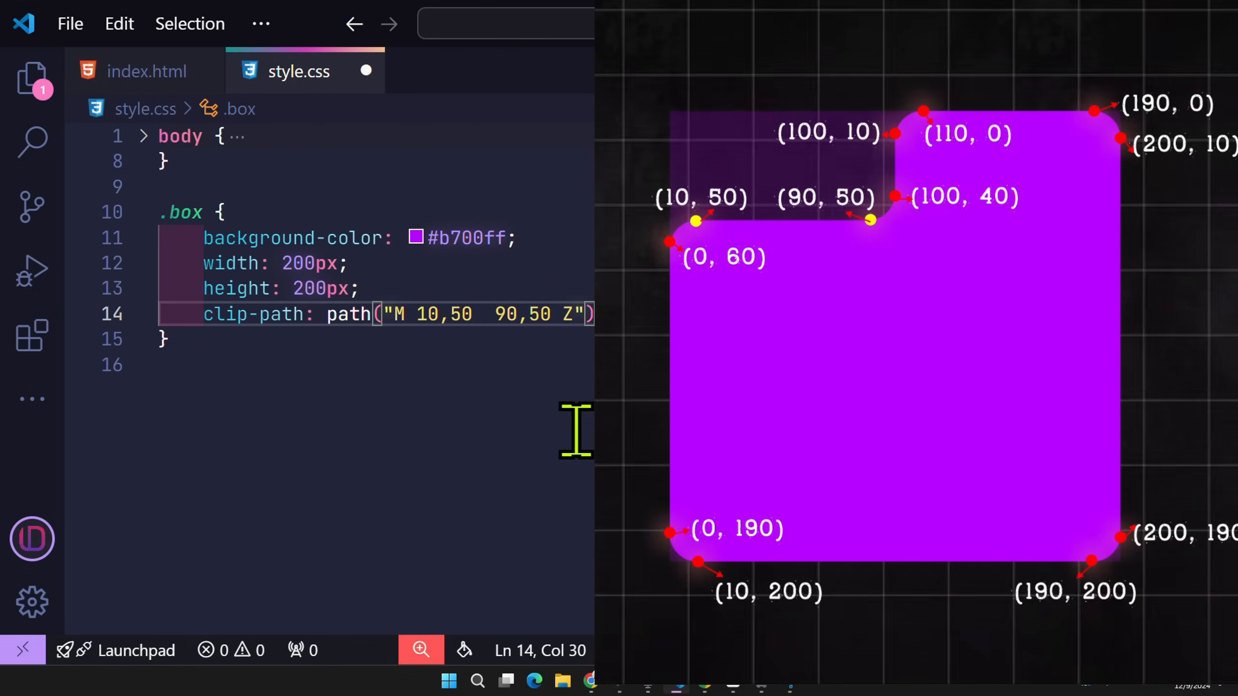
type("L")
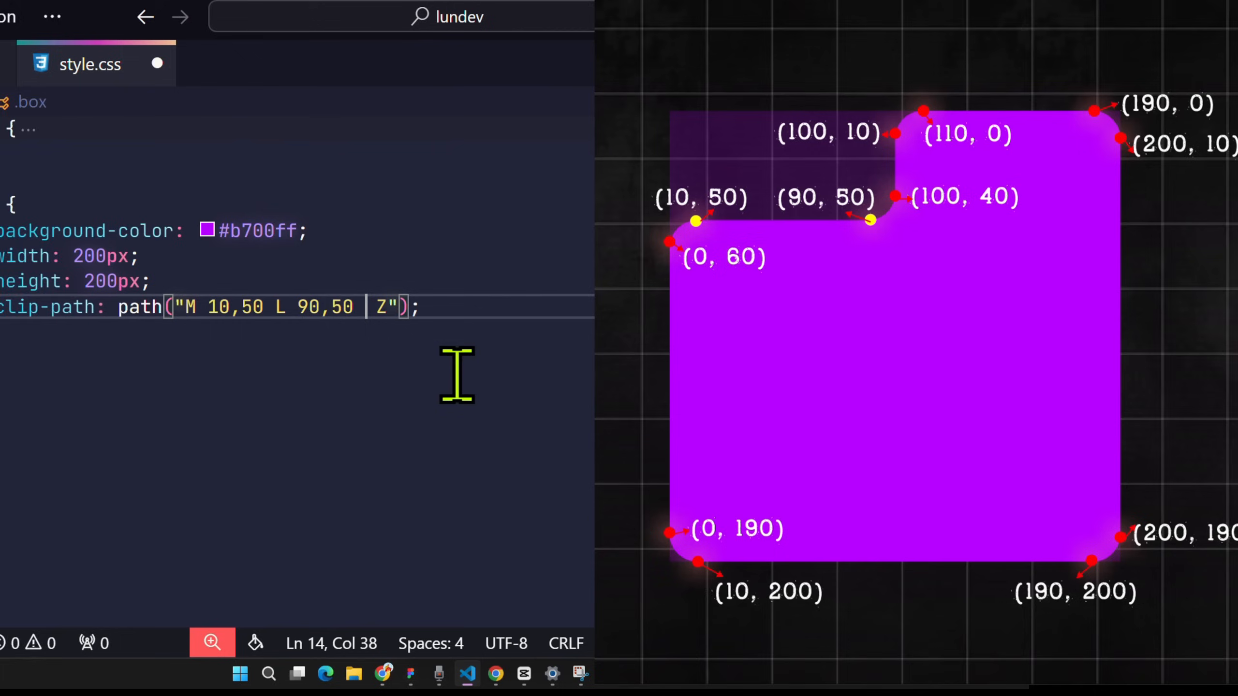
type("100,40")
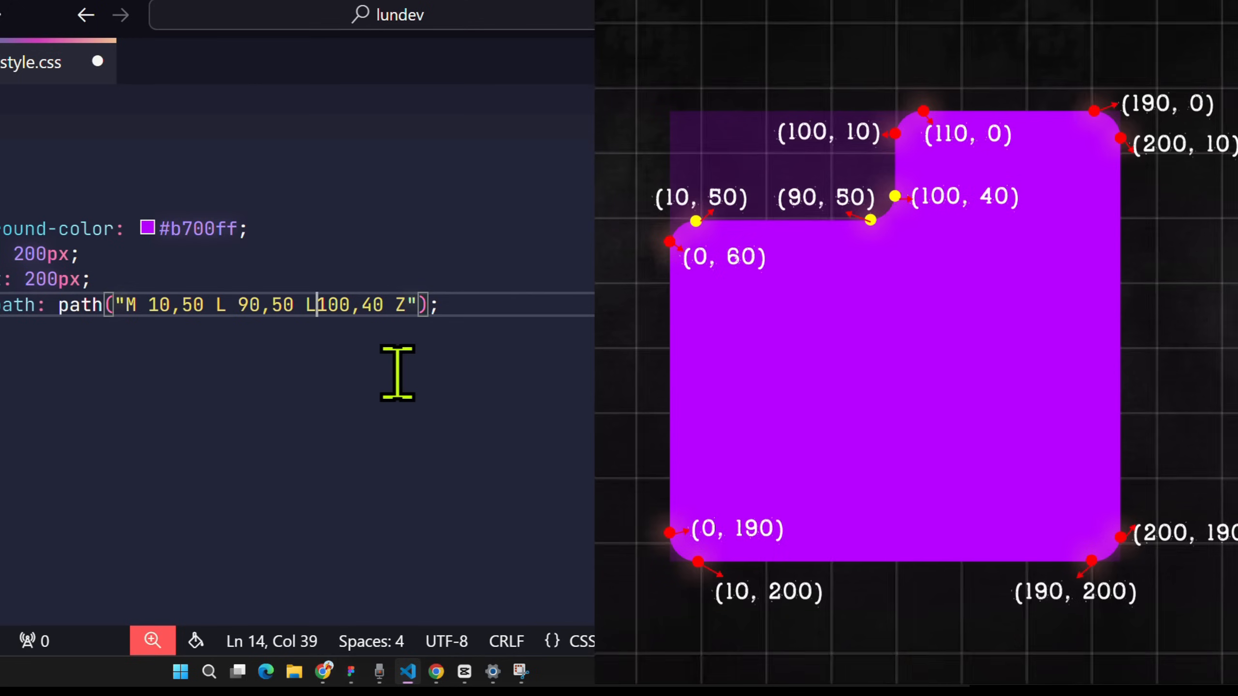
type("\" \"")
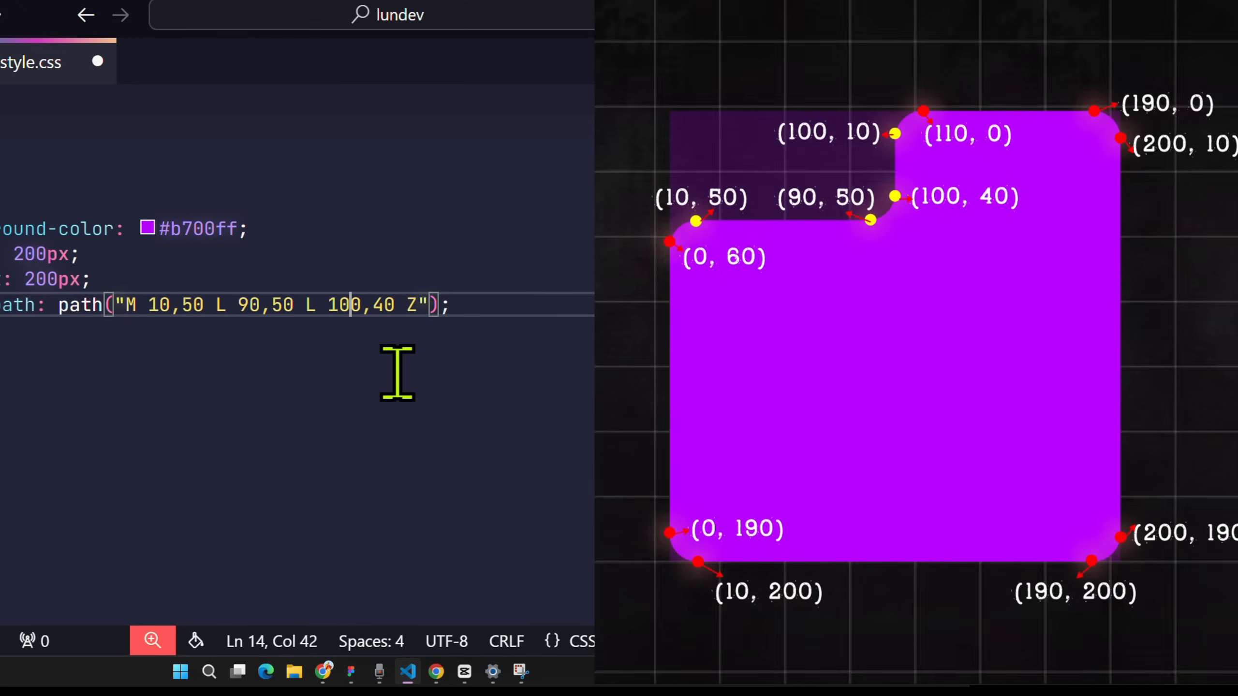
type("\" \"")
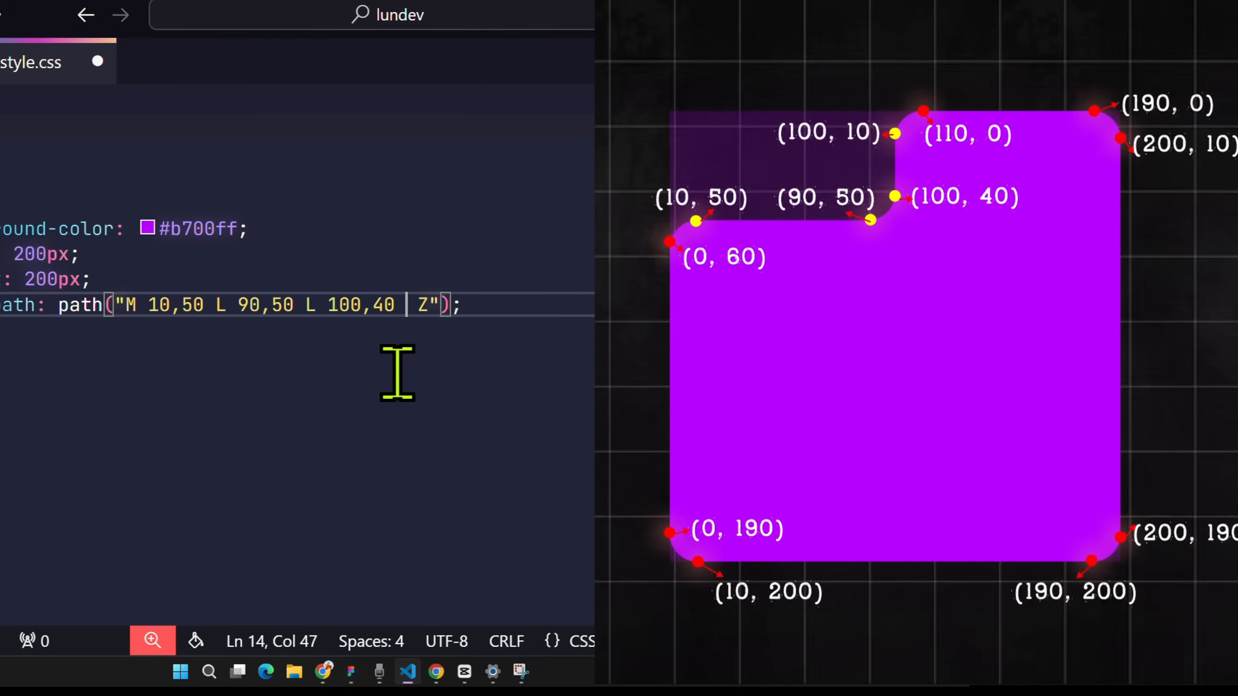
type("L 100,10 L 110,0 L Z\");")
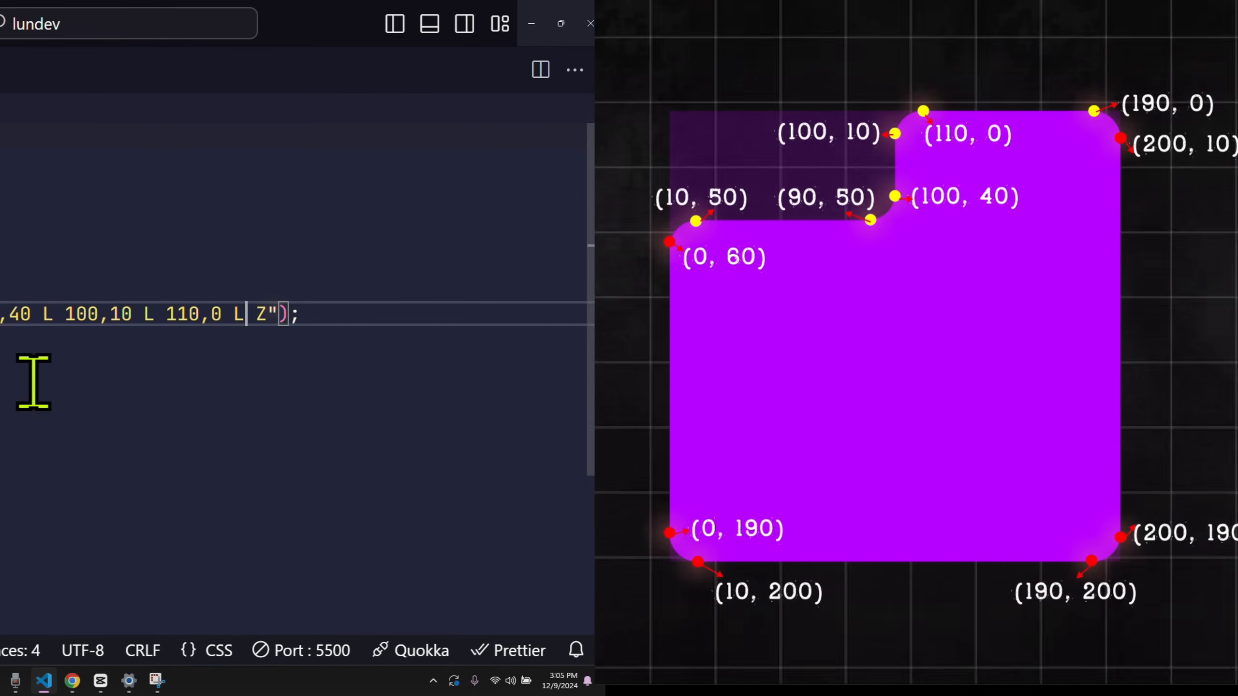
Add the remaining L points 190,0, 200,10 and 200,190 to the path.
type("190,0 L 2")
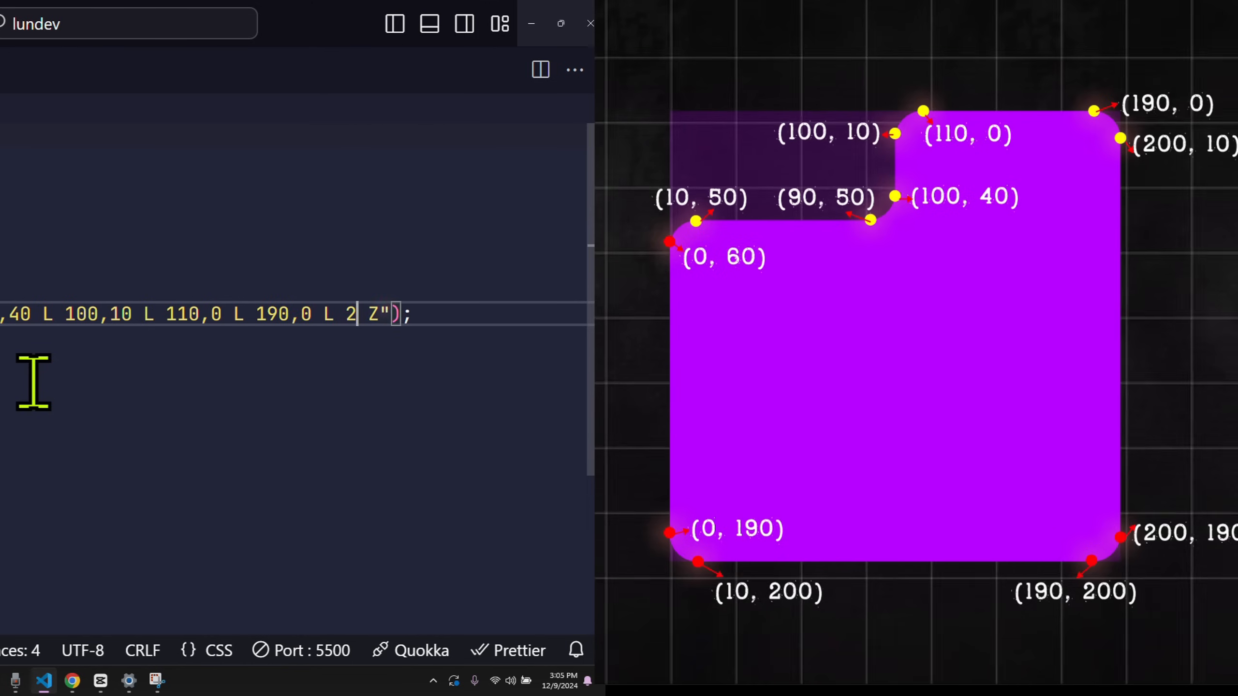
type("00,10 L 200,190 L")
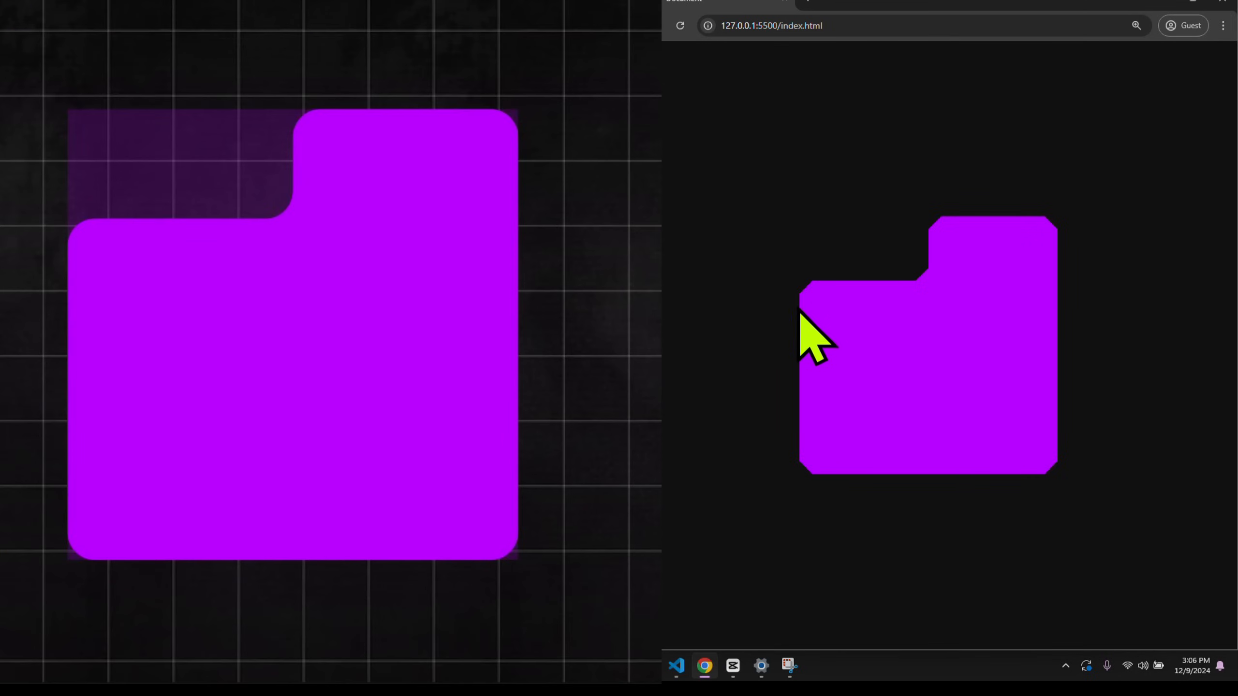
mouse_move(1014, 493)
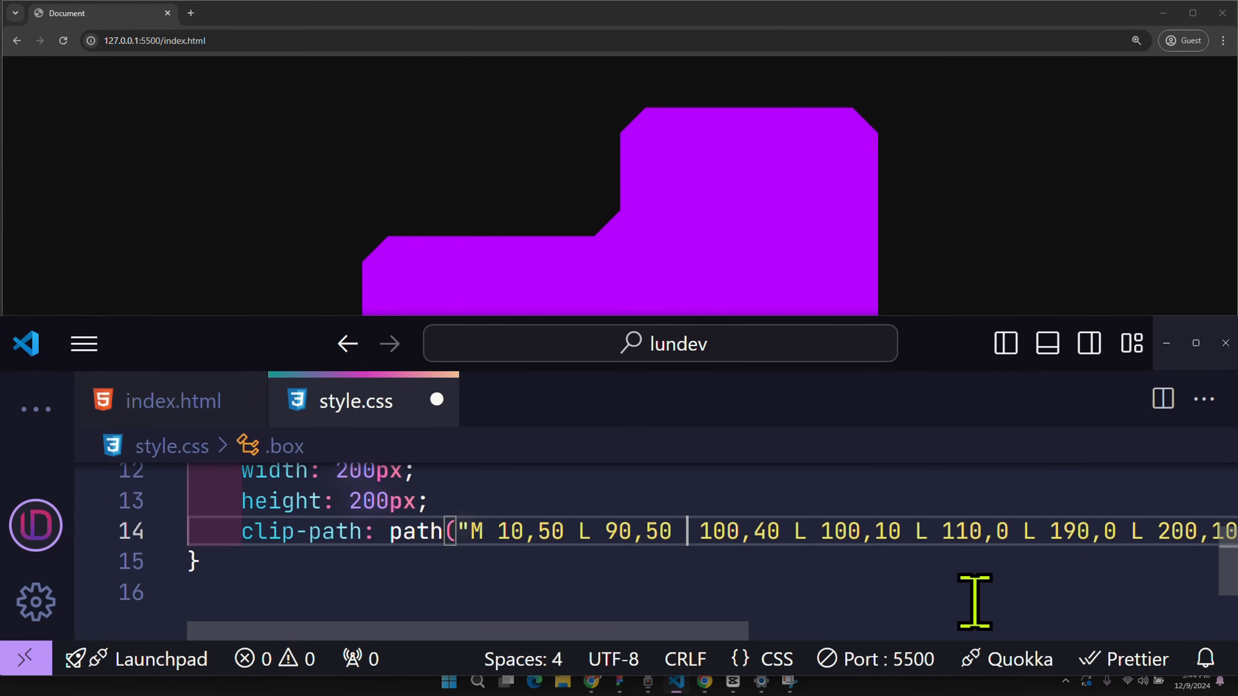
Insert arc A 10,10 0,0,1 before 100,40 in the path and save.
type("A")
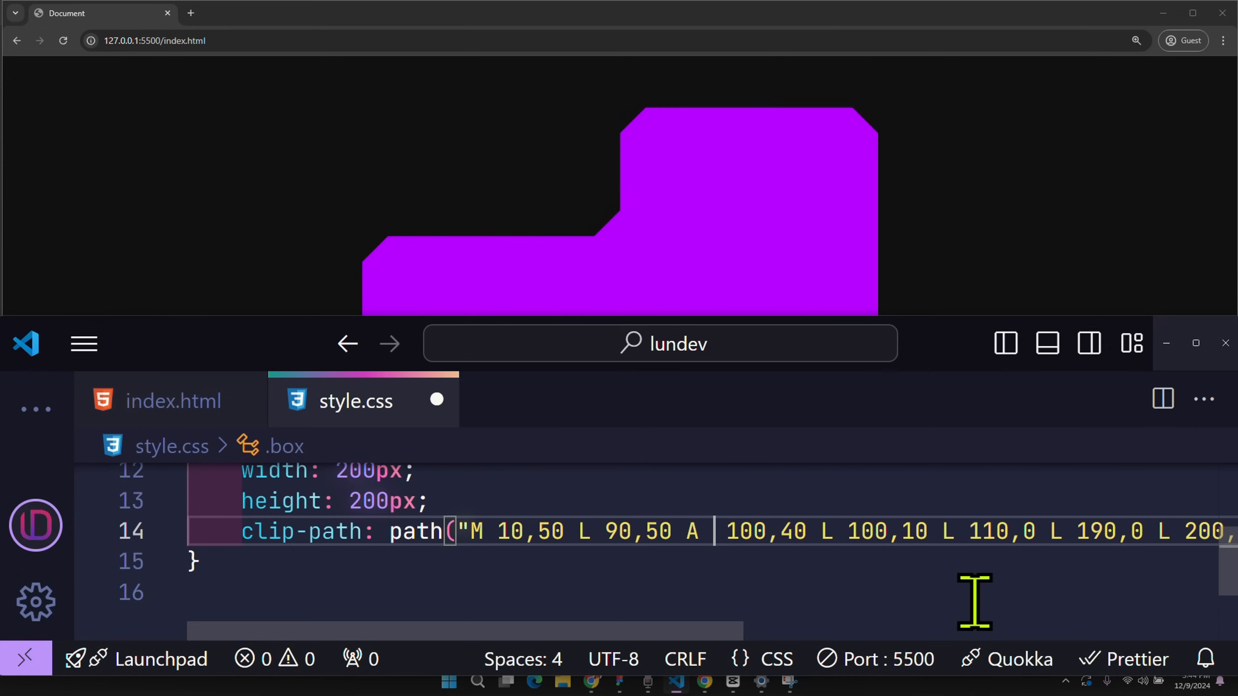
type("10,1")
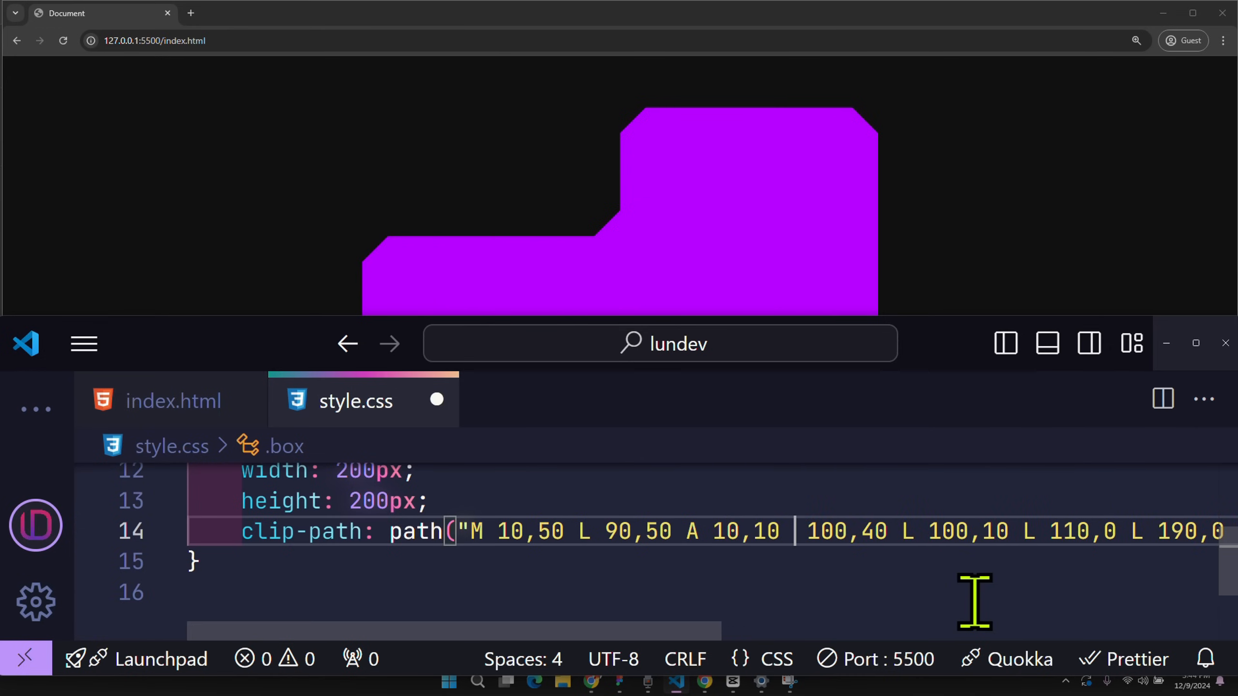
type("0,0,")
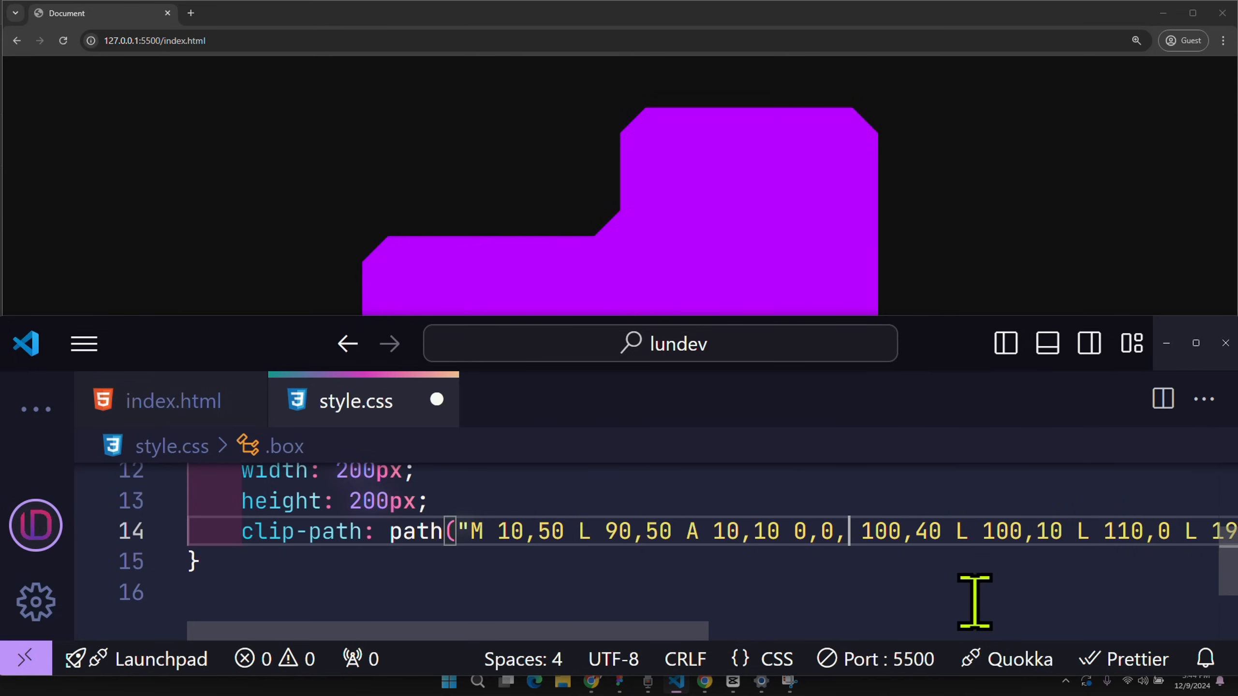
type("1")
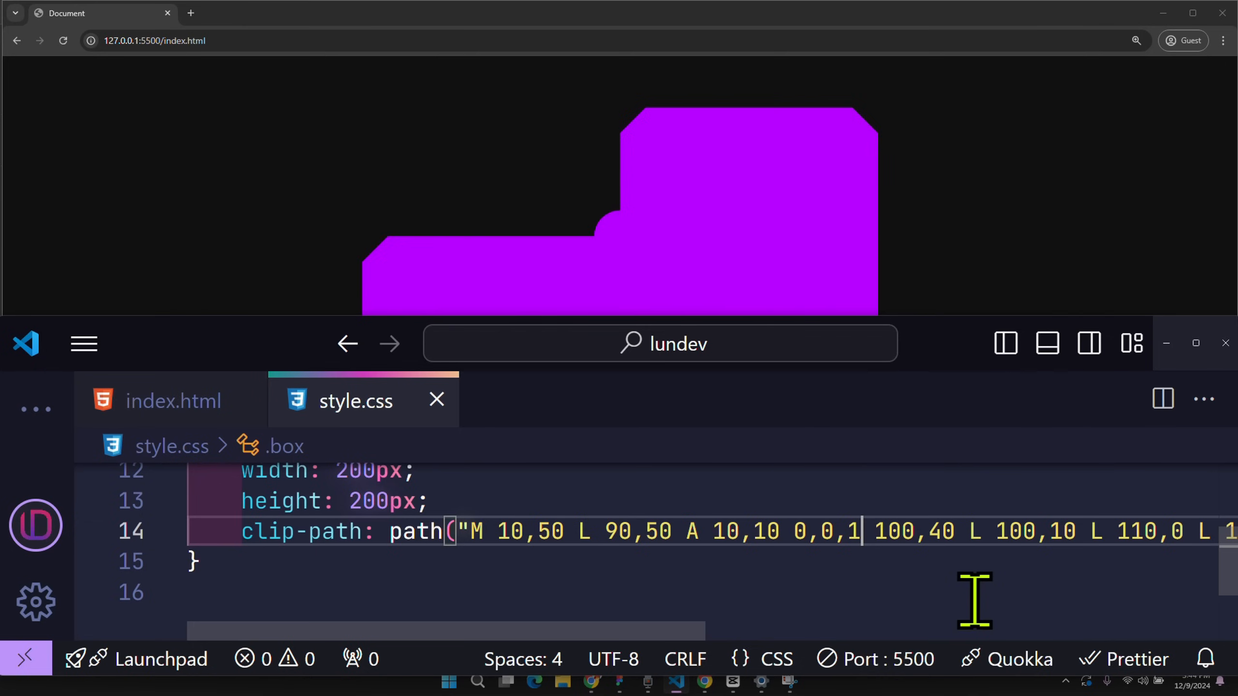
mouse_move(608, 260)
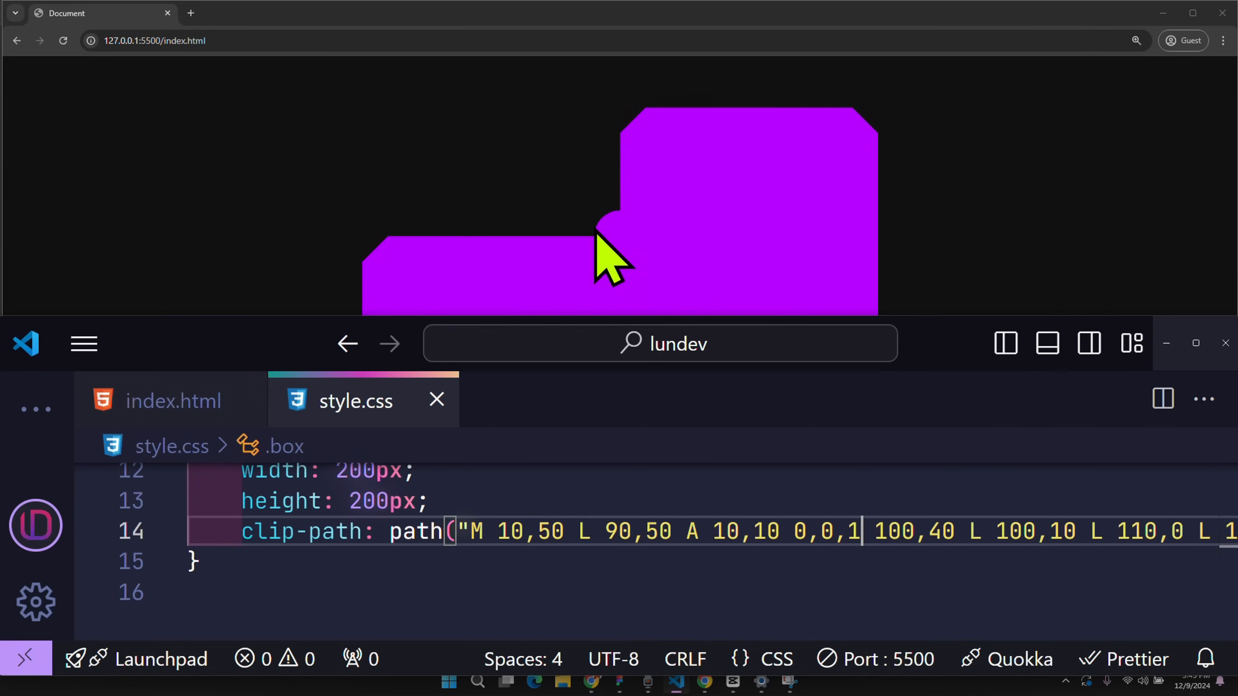
mouse_move(611, 245)
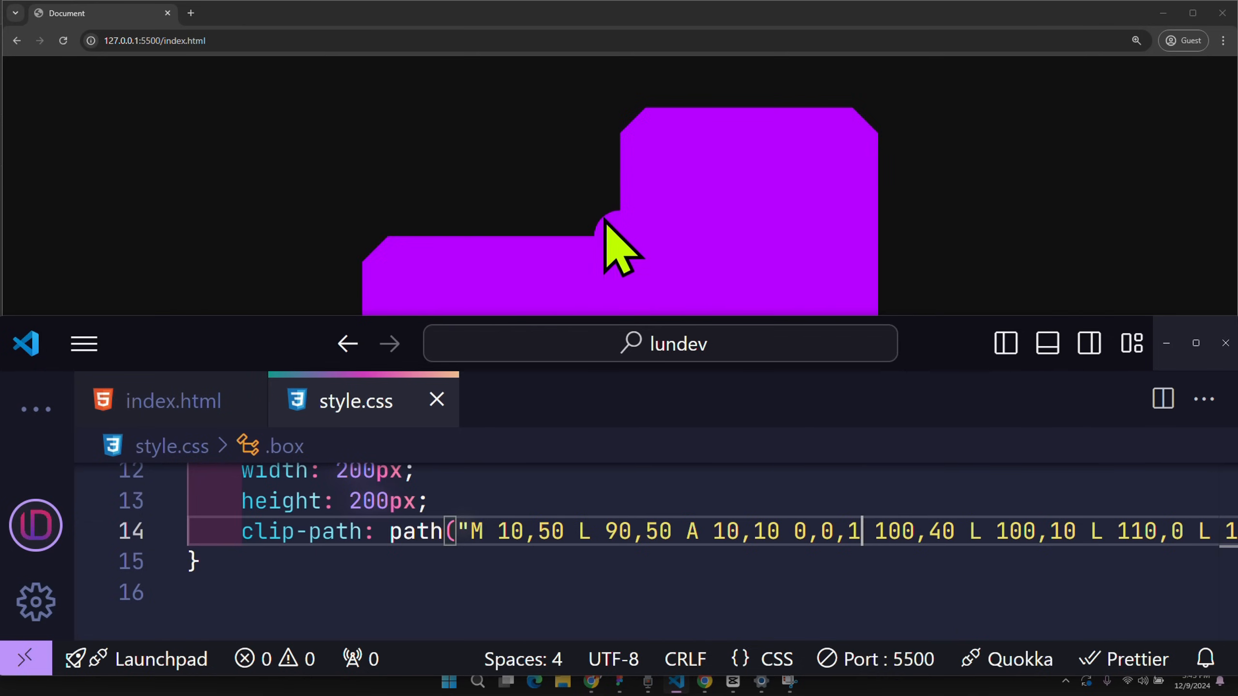
mouse_move(631, 244)
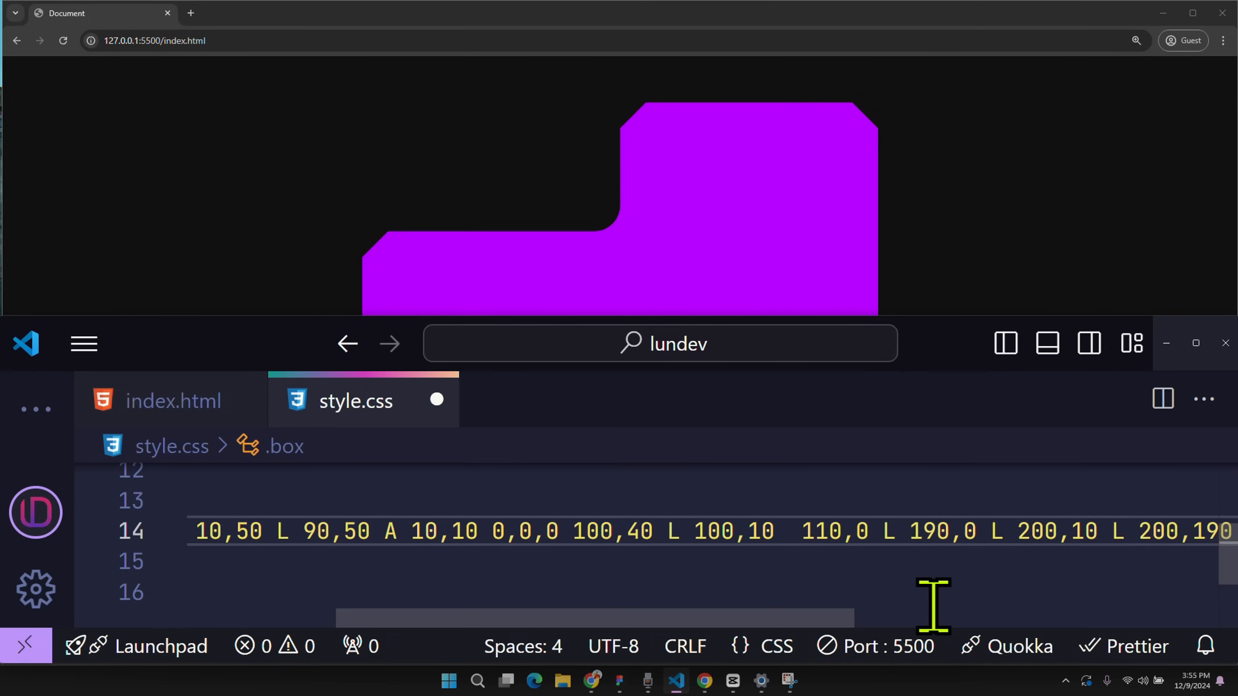
Set the first arc's sweep flag to 0 and add A 10,10 0,0,1 arcs before other corners.
type("A 10,10 0,0,0")
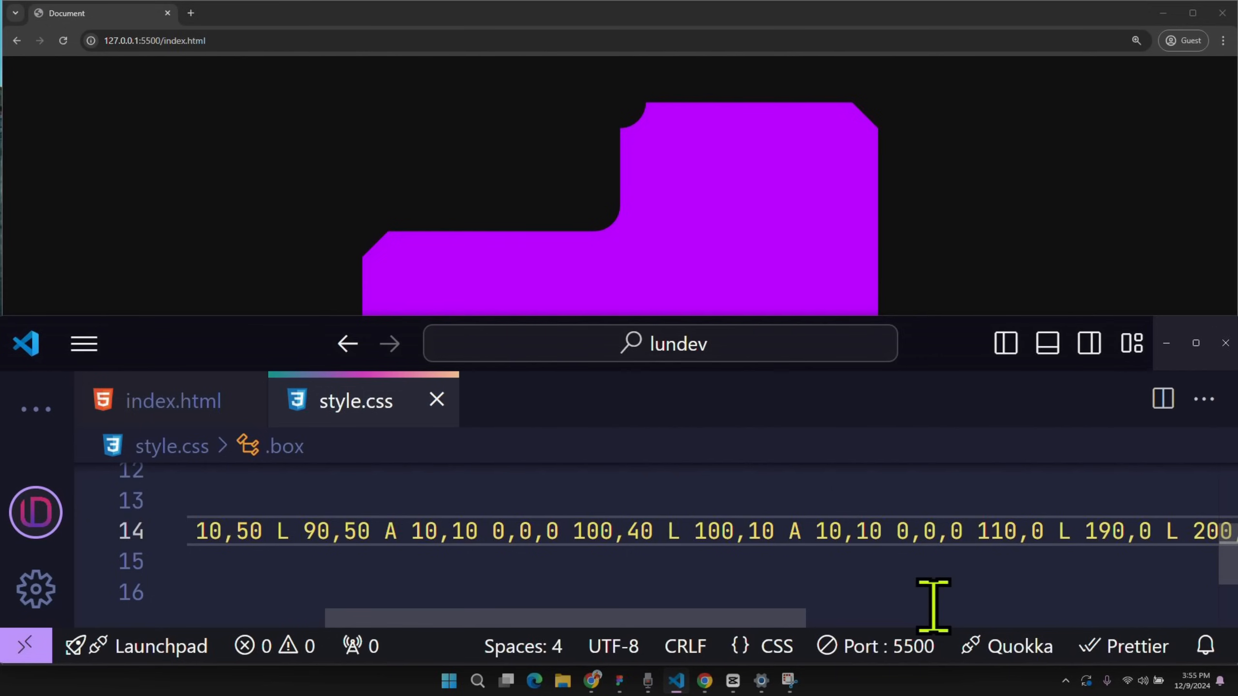
type("1")
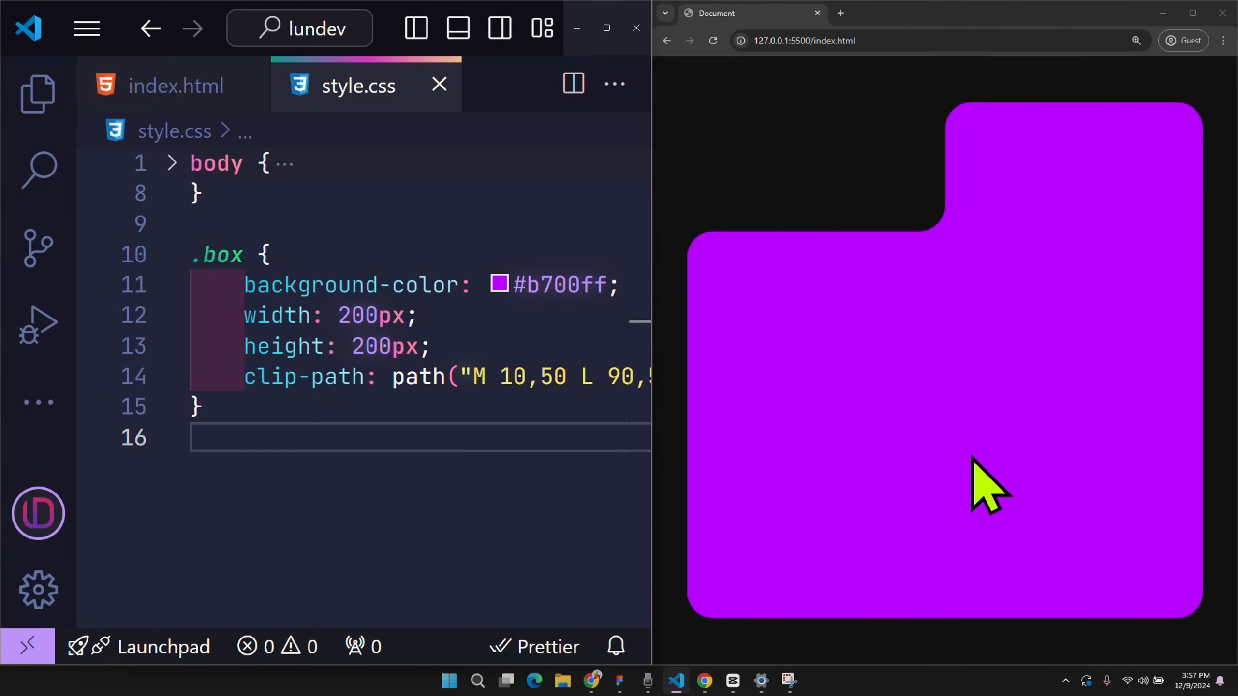
mouse_move(935, 473)
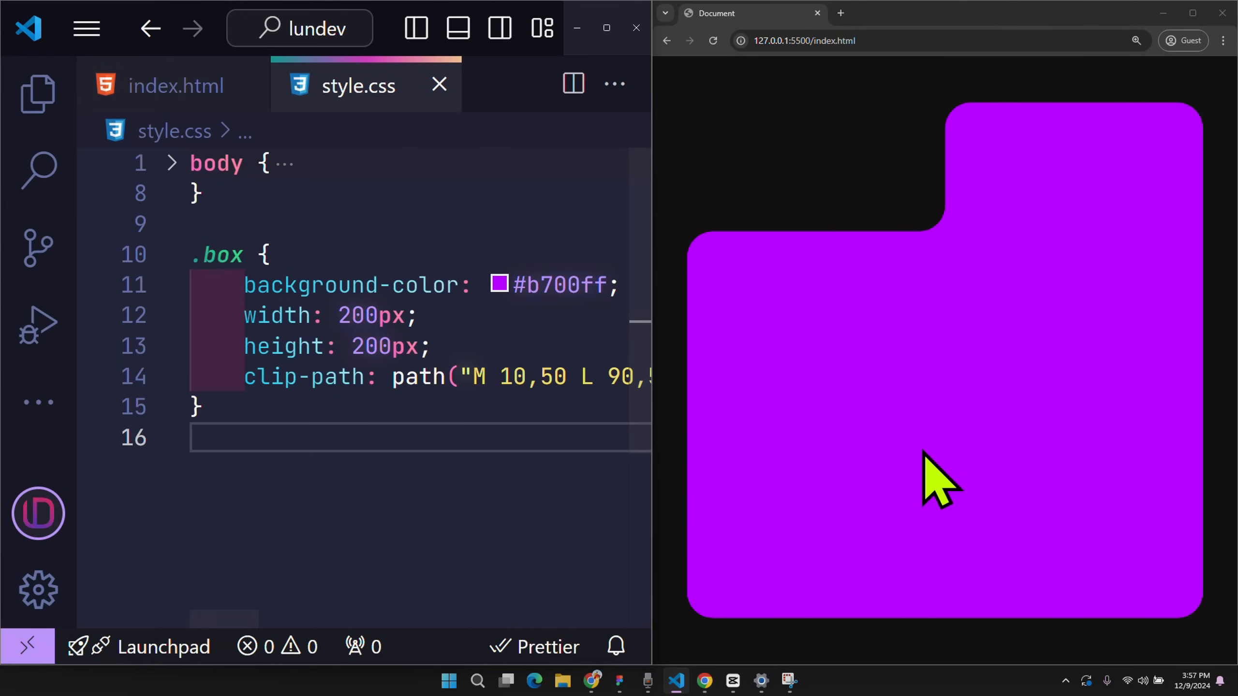